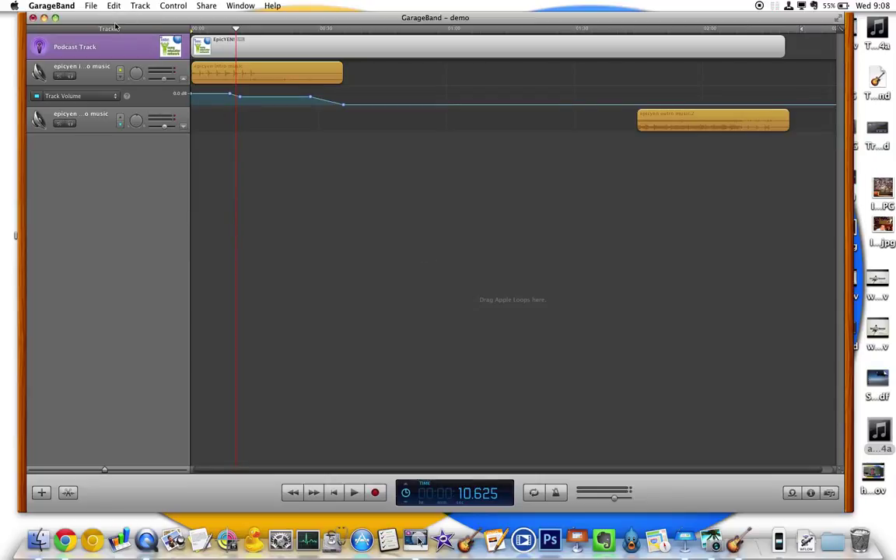
Step: Drop the podcast .m4a recording from the desktop into the timeline as a new audio track
click(51, 6)
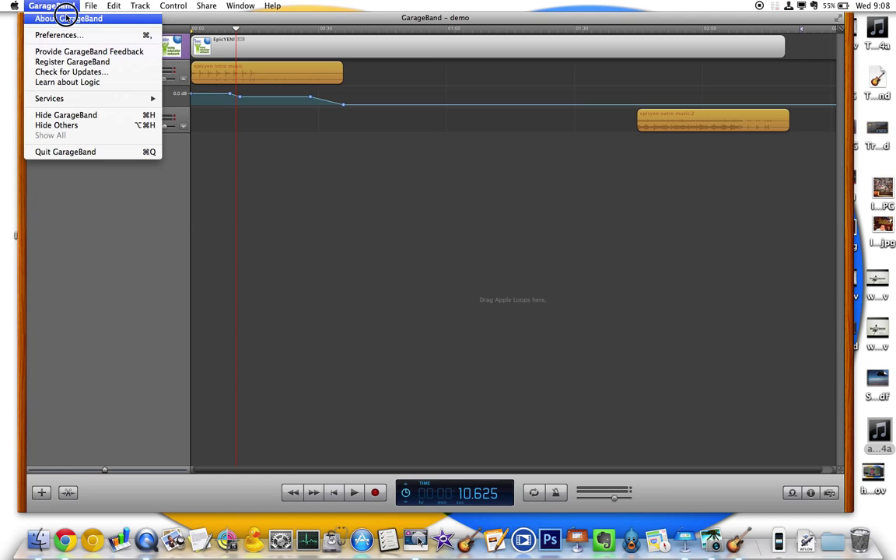
click(69, 17)
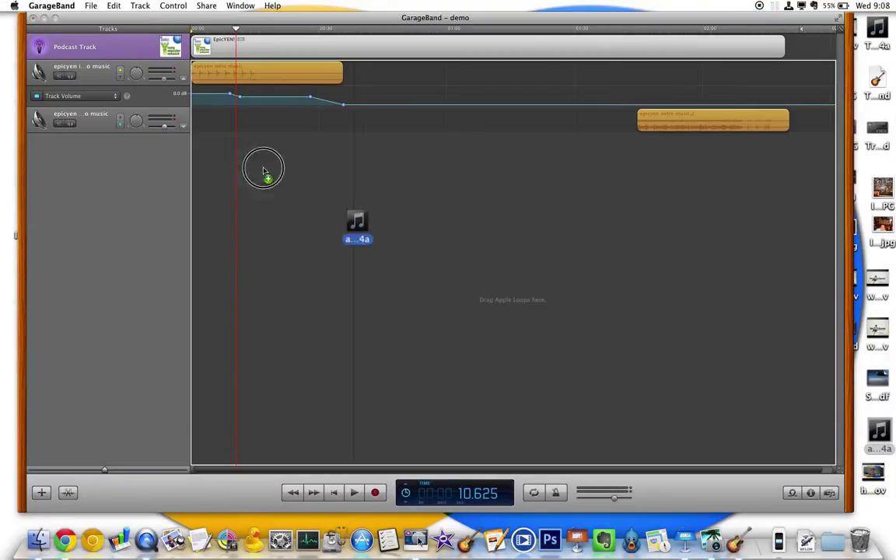
drag(357, 225, 264, 167)
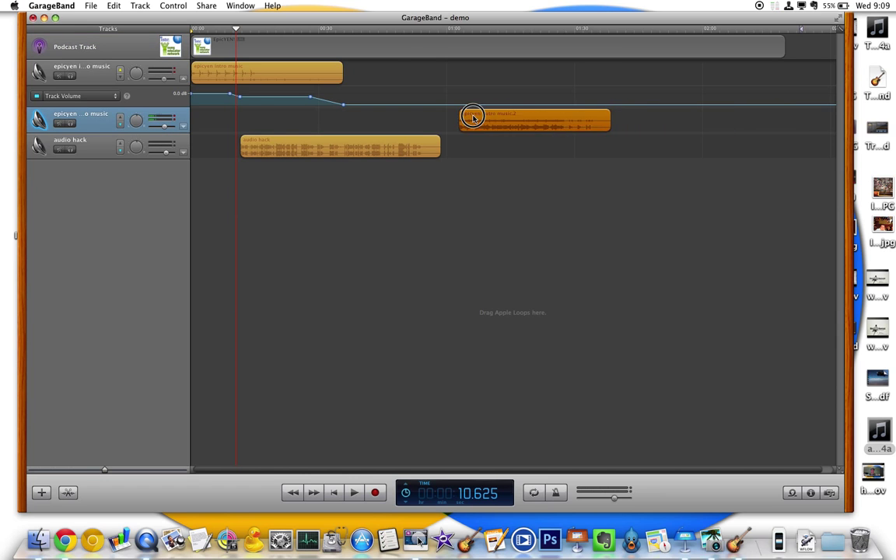
Step: Open Track Info for the Podcast Track to show its episode details and markers
click(75, 46)
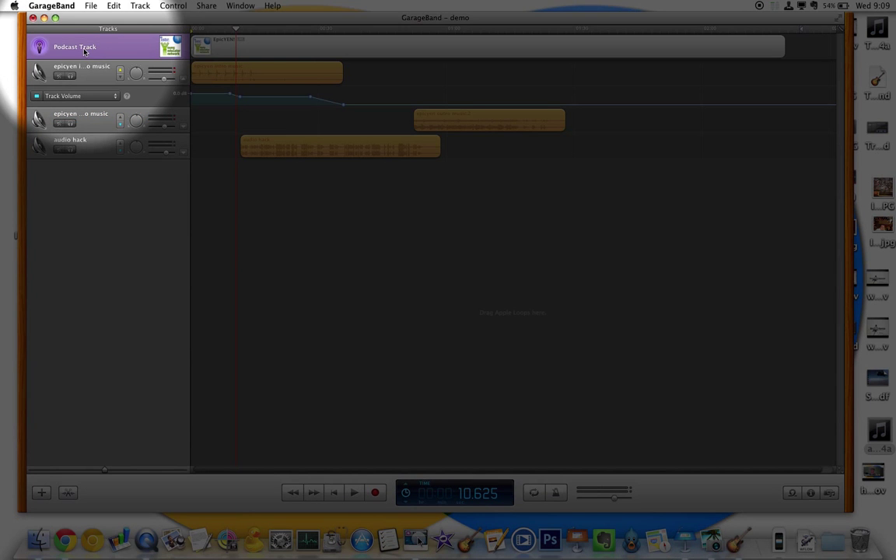
click(811, 493)
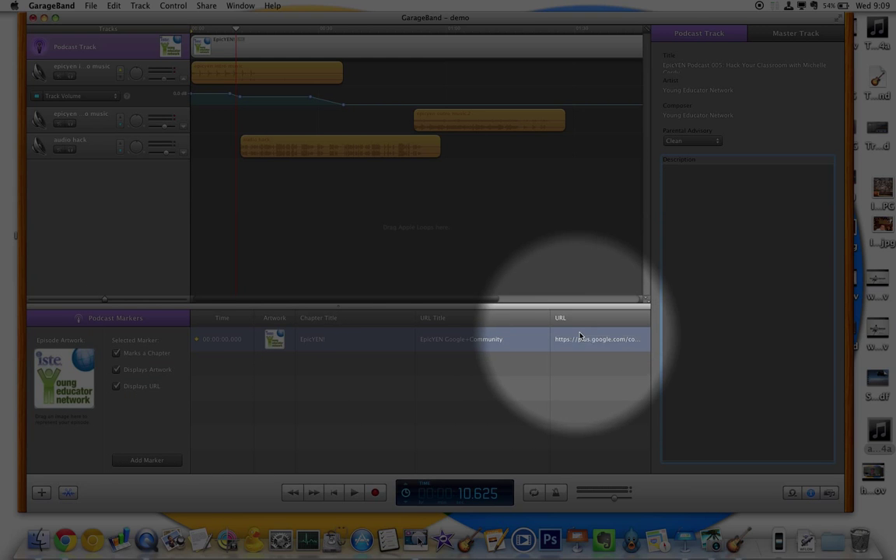
mouse_move(580, 339)
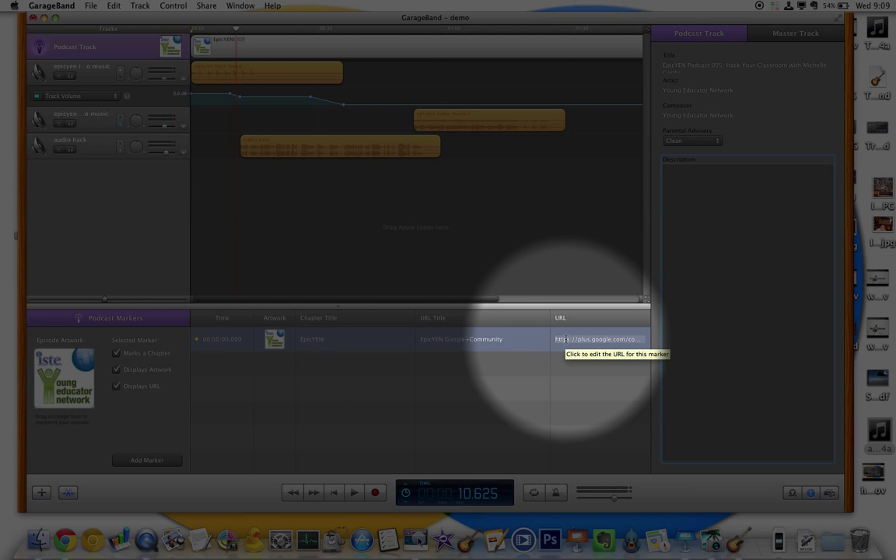